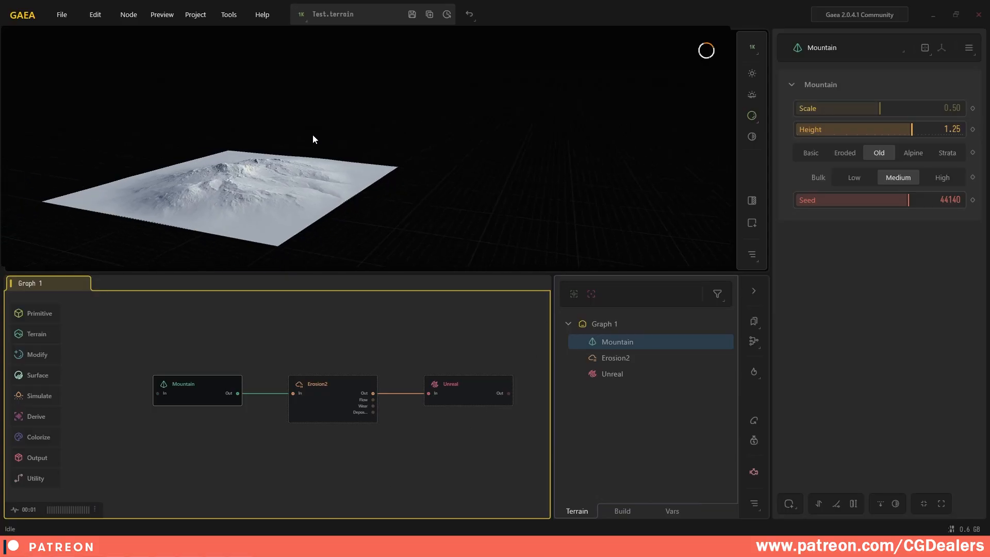
Orbit the view closer to inspect the eroded mountain terrain
{"action": "left_click_drag", "start_coordinate": [314, 138], "coordinate": [411, 185]}
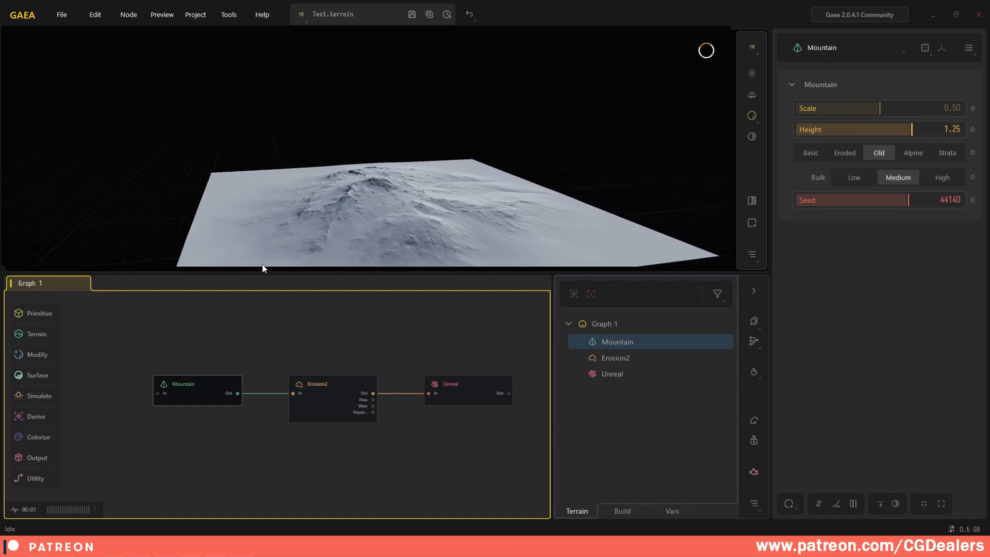
{"action": "mouse_move", "coordinate": [840, 205]}
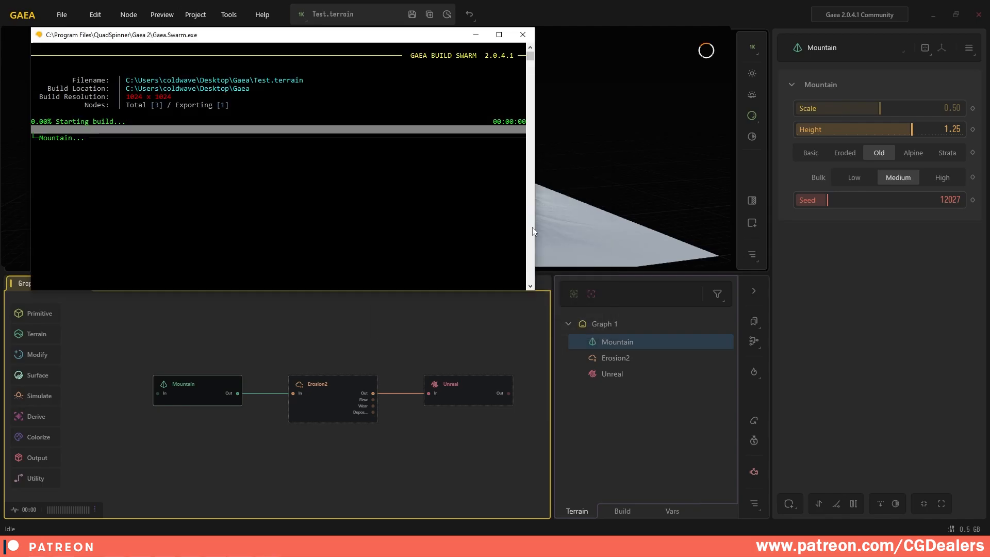
{"action": "left_click", "coordinate": [521, 35]}
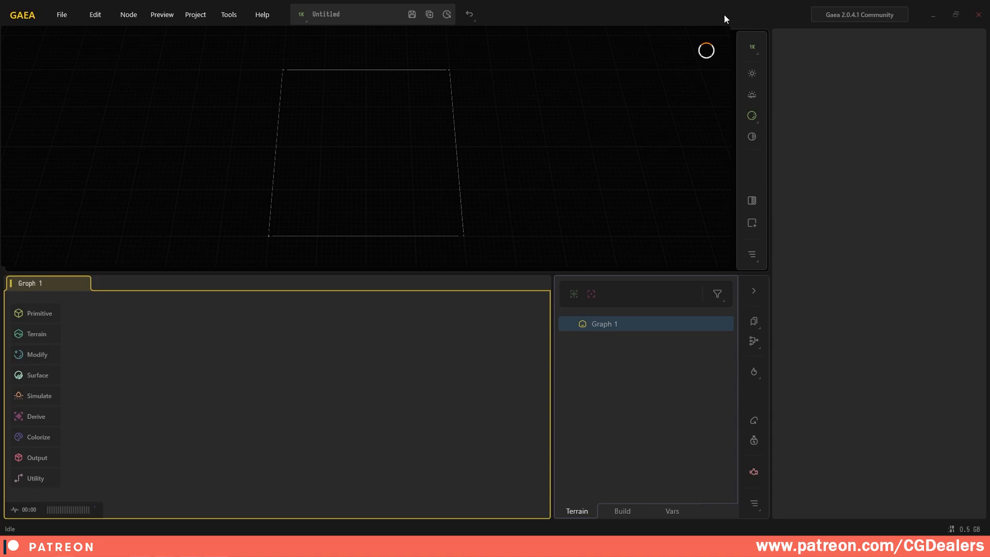
{"action": "mouse_move", "coordinate": [219, 83]}
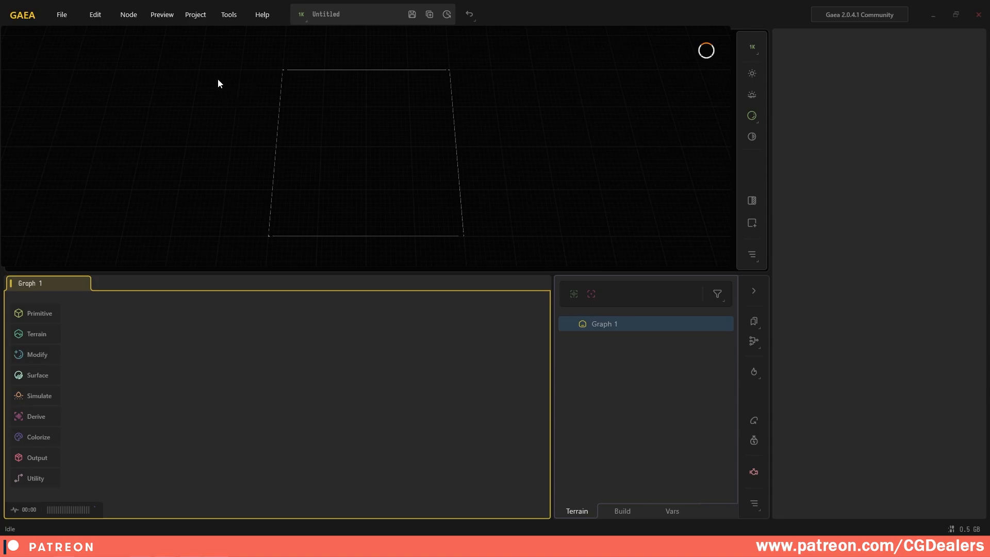
Open Build Settings and browse for a build destination folder
{"action": "left_click", "coordinate": [195, 14]}
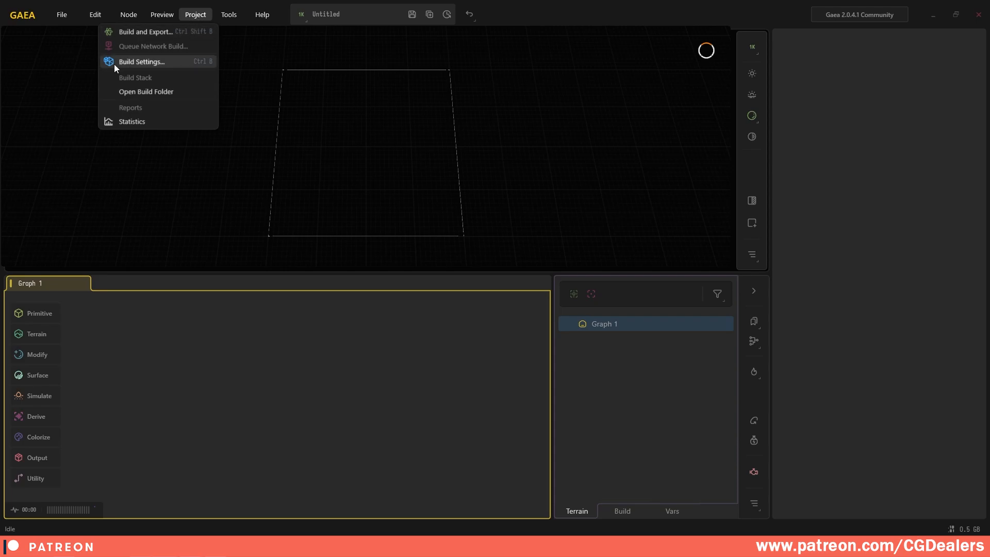
{"action": "left_click", "coordinate": [141, 61]}
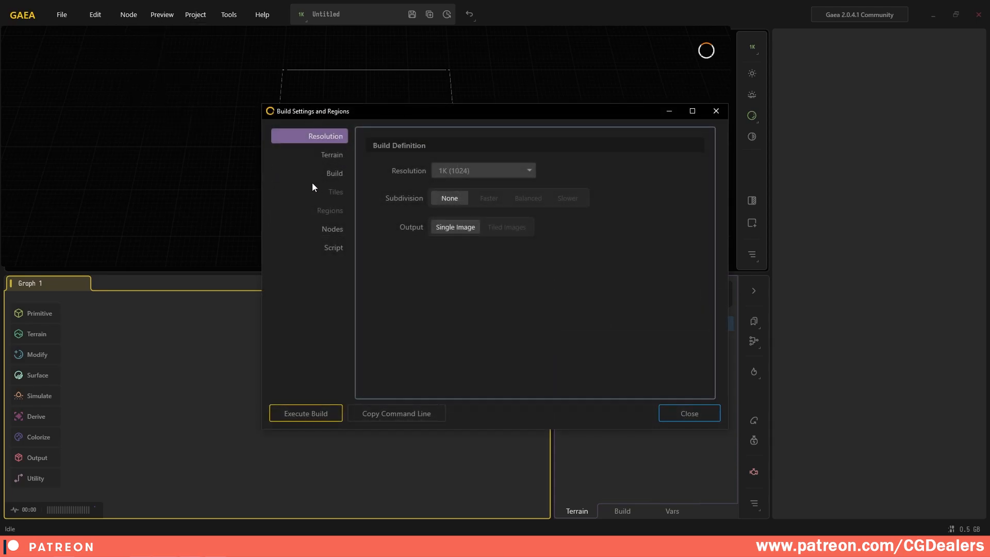
{"action": "left_click", "coordinate": [334, 173]}
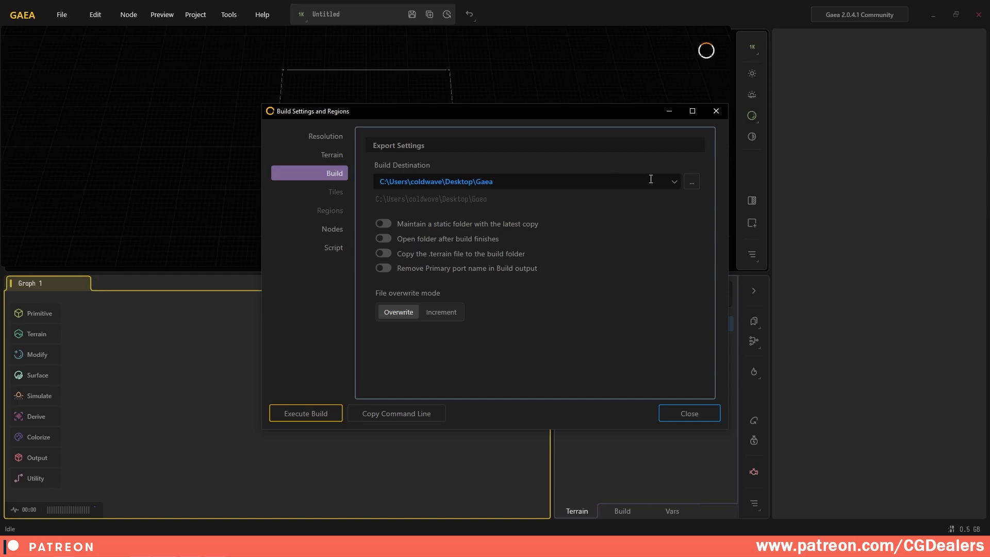
{"action": "left_click", "coordinate": [690, 181]}
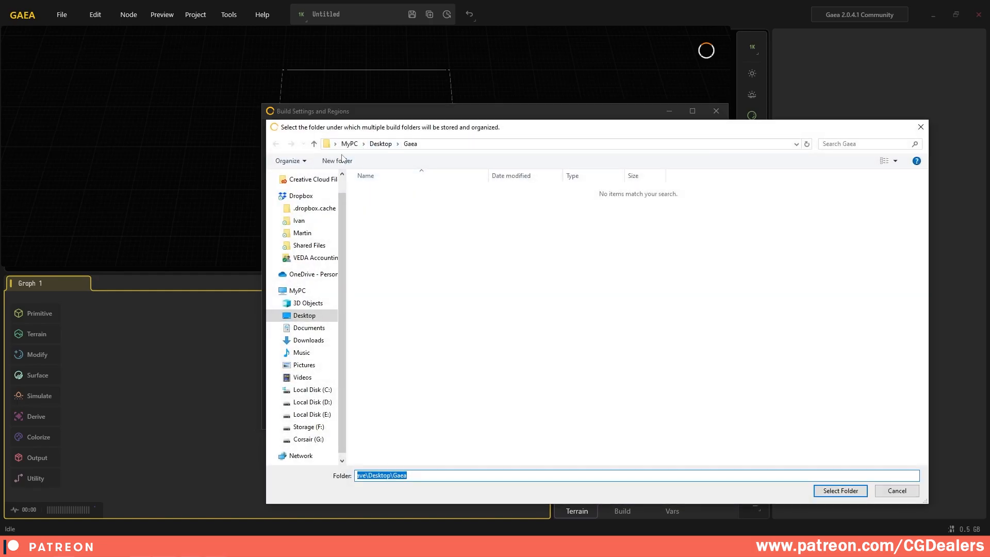
{"action": "mouse_move", "coordinate": [895, 461]}
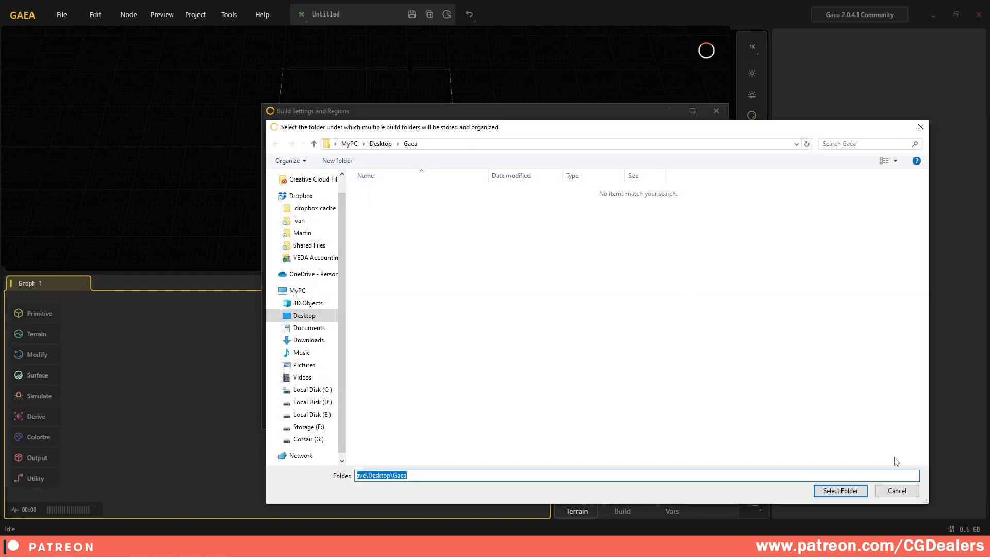
Set Desktop\Gaea as destination and enable opening the folder after builds
{"action": "left_click", "coordinate": [840, 490]}
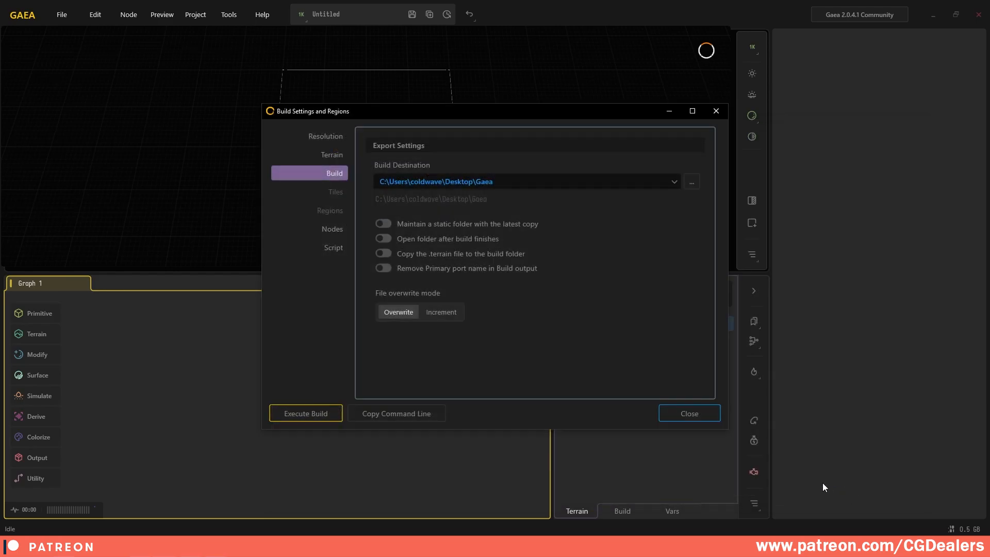
{"action": "mouse_move", "coordinate": [397, 248]}
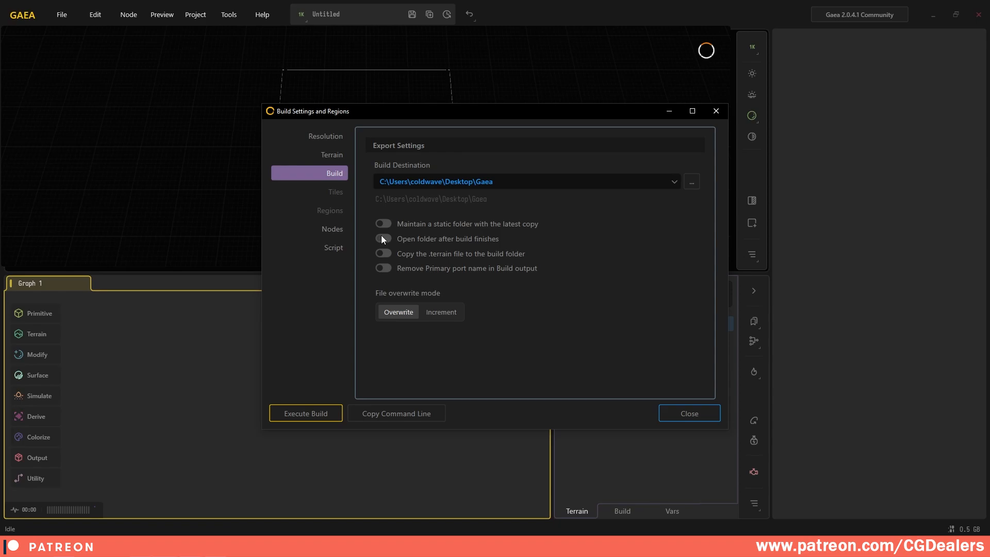
{"action": "left_click", "coordinate": [383, 239]}
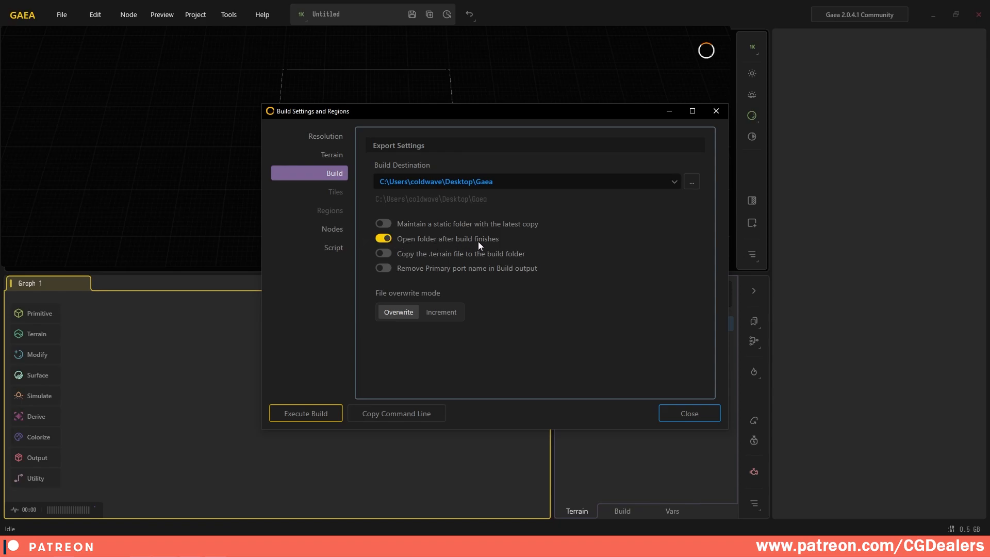
{"action": "mouse_move", "coordinate": [410, 303]}
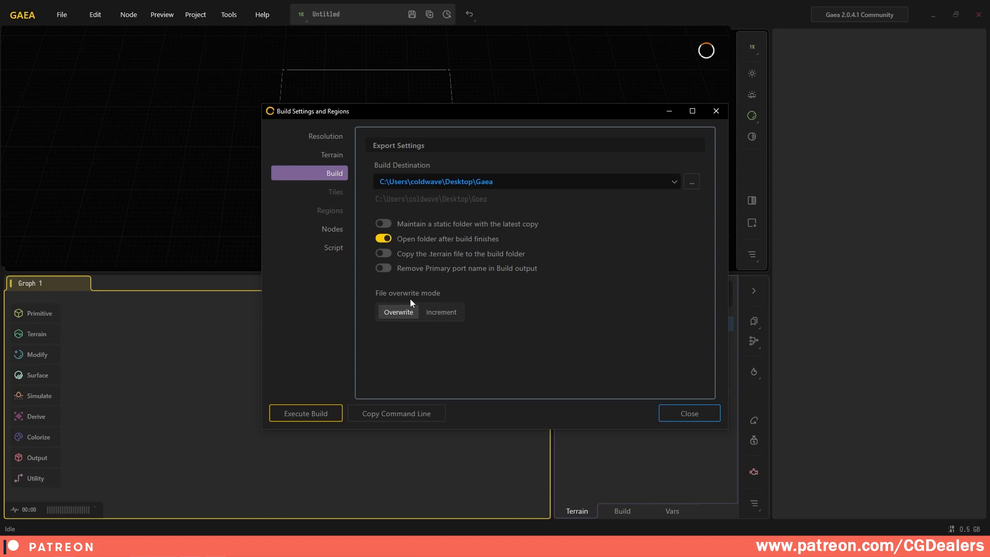
{"action": "mouse_move", "coordinate": [380, 345]}
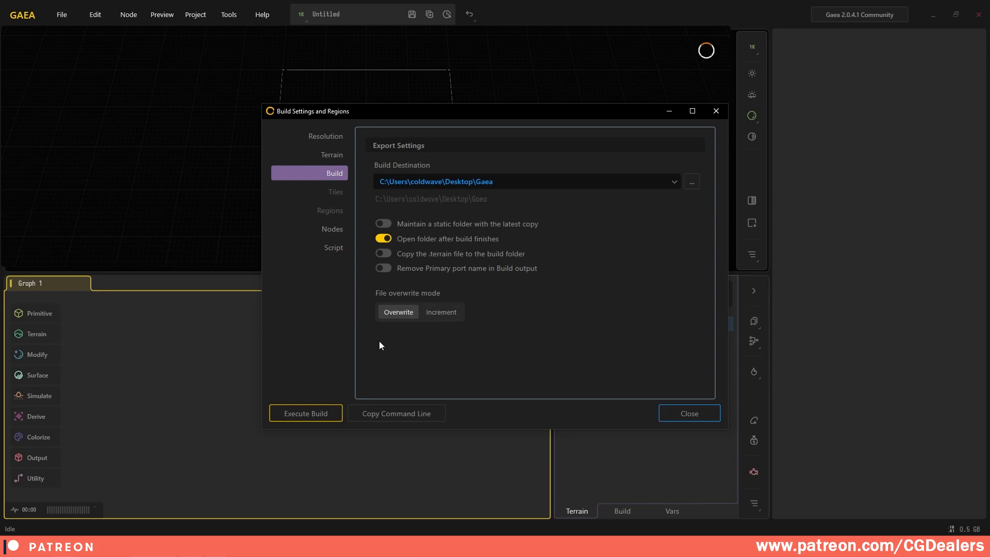
{"action": "left_click", "coordinate": [689, 413]}
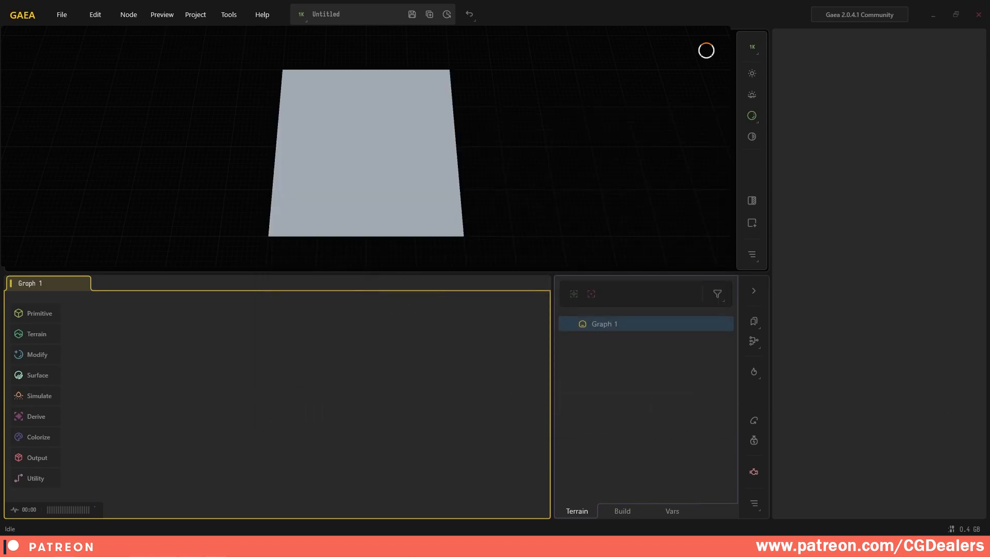
Add a Mountain primitive node followed by a connected Erosion2 node
{"action": "left_click", "coordinate": [36, 334]}
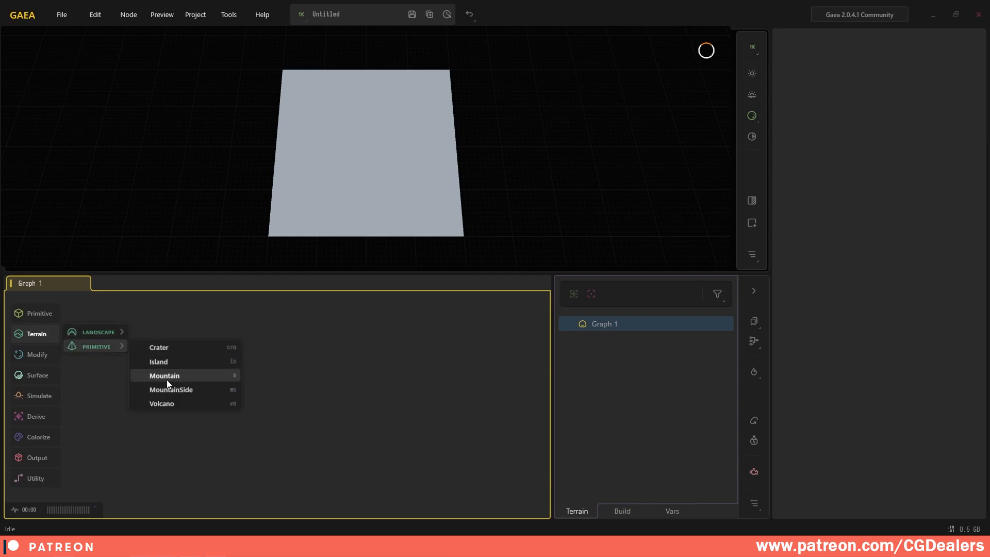
{"action": "left_click", "coordinate": [164, 374]}
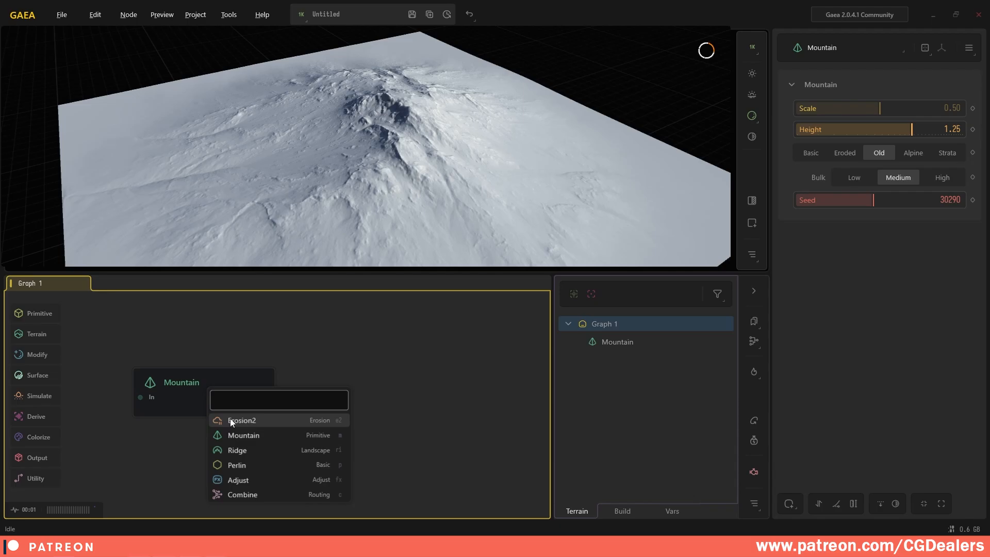
{"action": "left_click", "coordinate": [241, 420]}
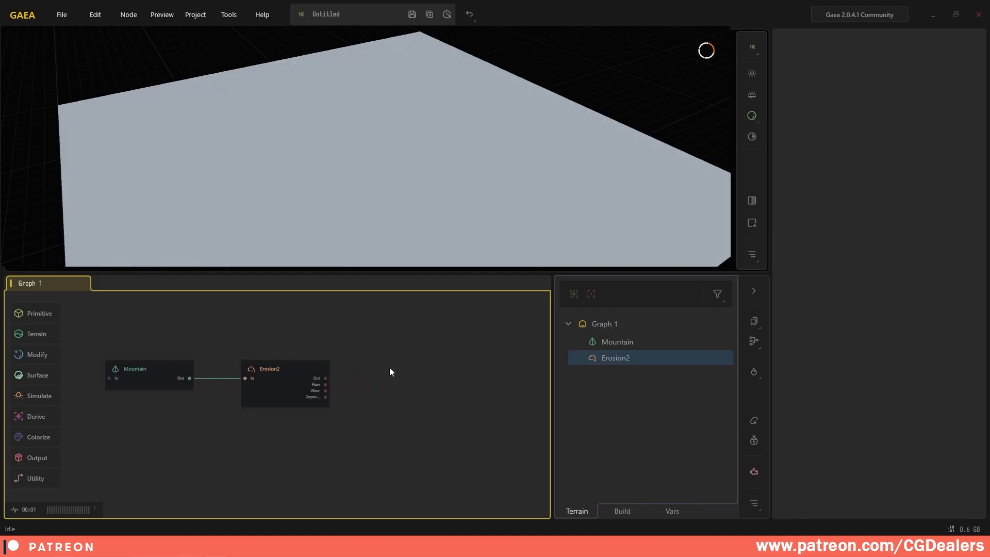
Add the Unreal export node after Erosion2 with Format set to R16
{"action": "double_click", "coordinate": [313, 385]}
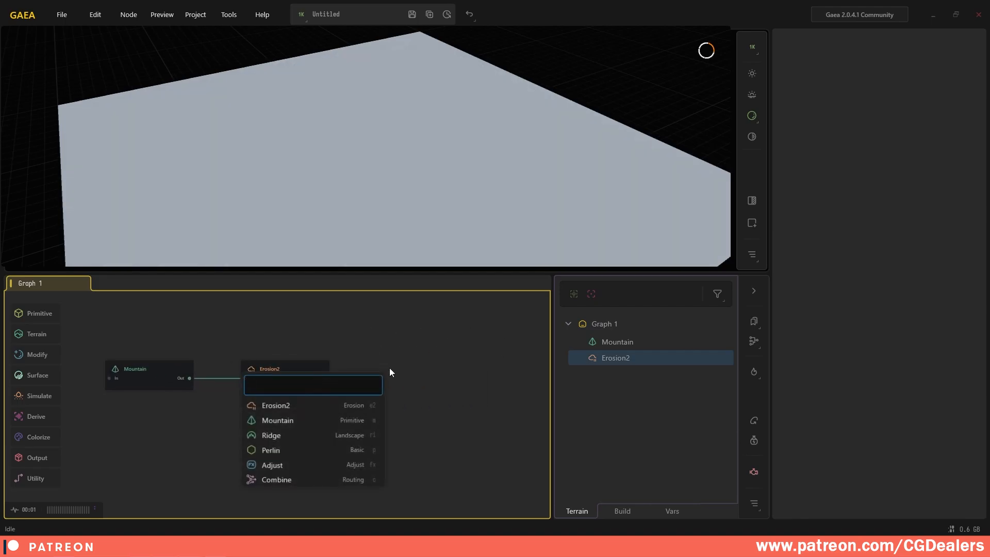
{"action": "type", "text": "unreal"}
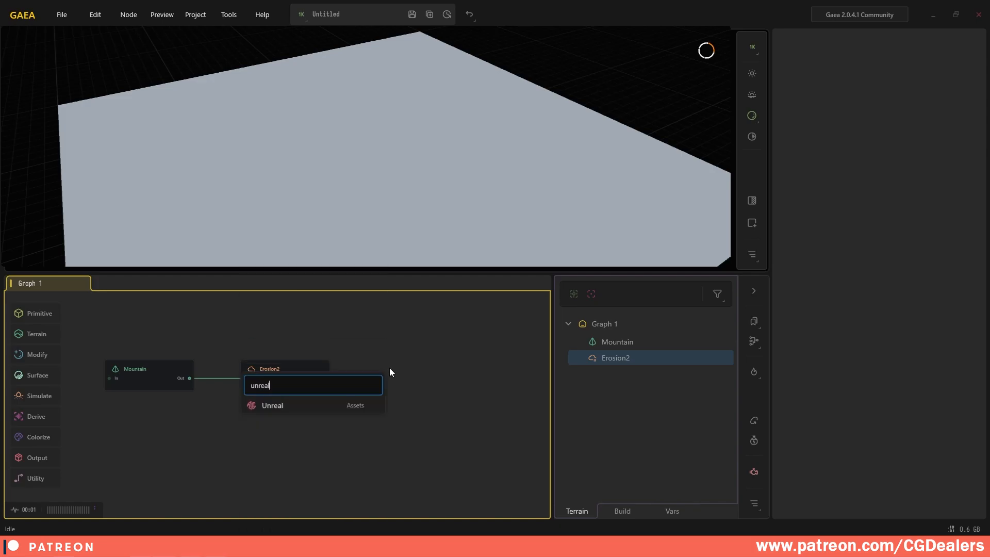
{"action": "left_click", "coordinate": [273, 405]}
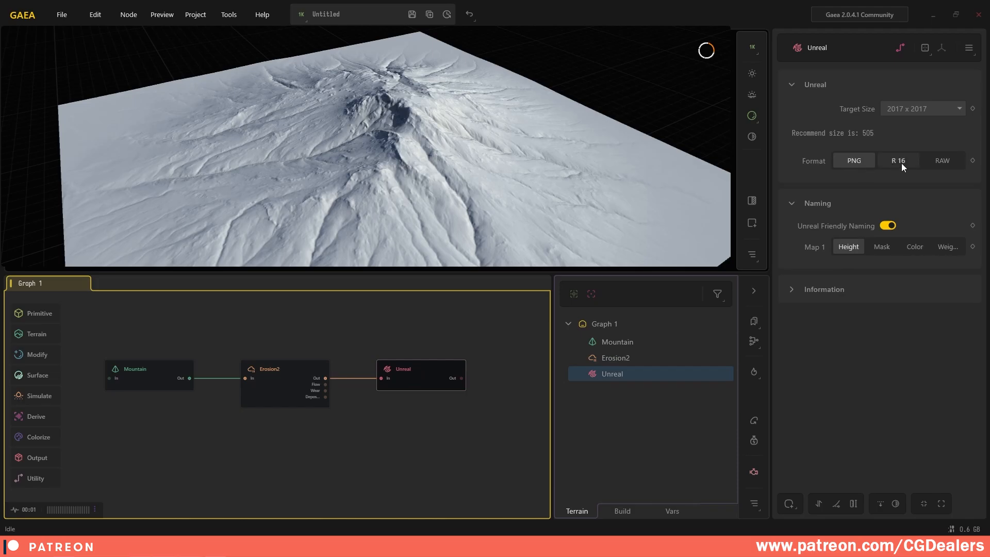
{"action": "left_click", "coordinate": [897, 160]}
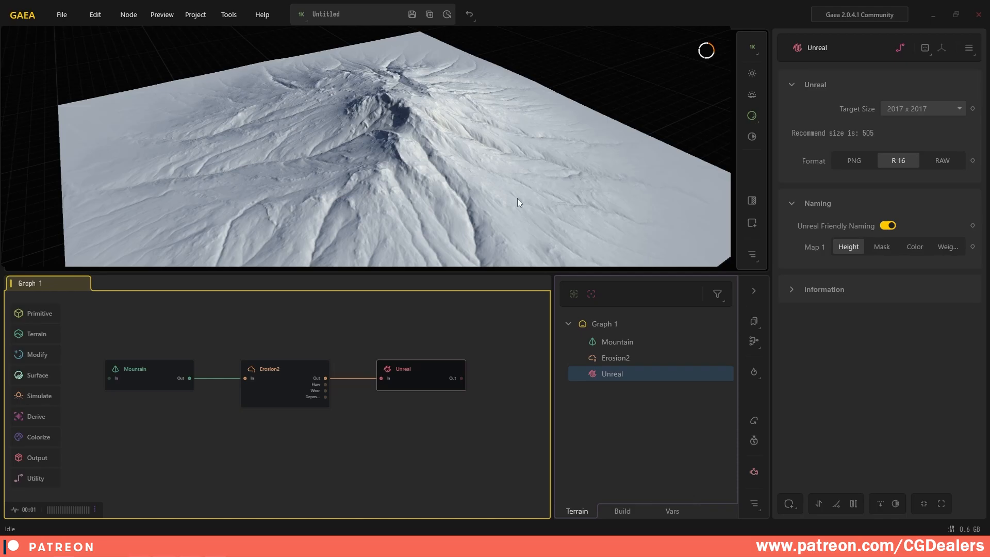
{"action": "mouse_move", "coordinate": [195, 14]}
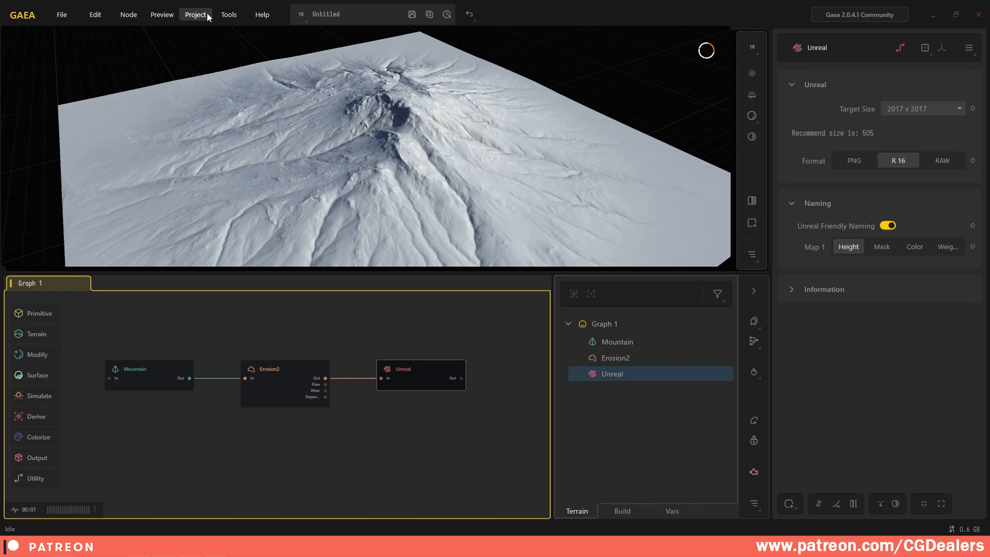
{"action": "mouse_move", "coordinate": [139, 37]}
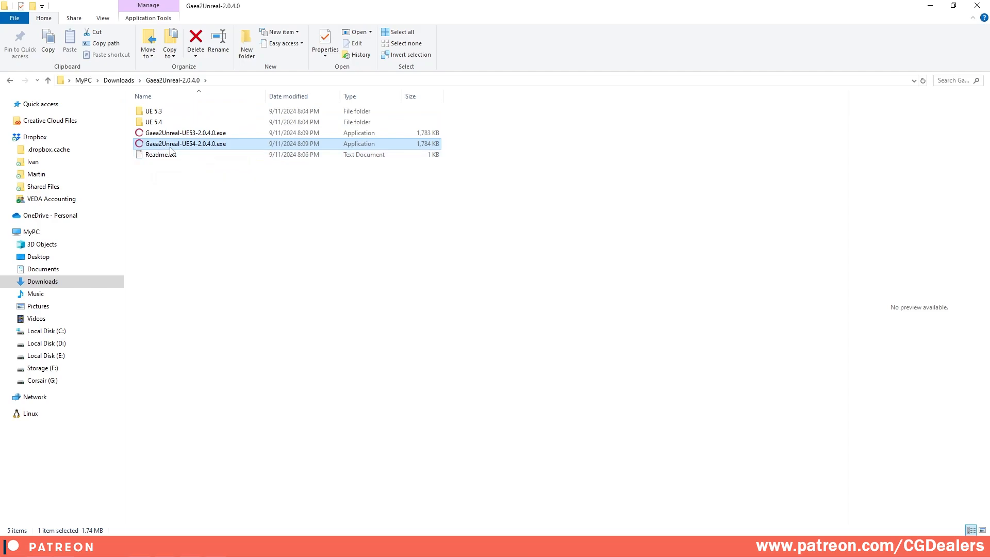
{"action": "mouse_move", "coordinate": [194, 147]}
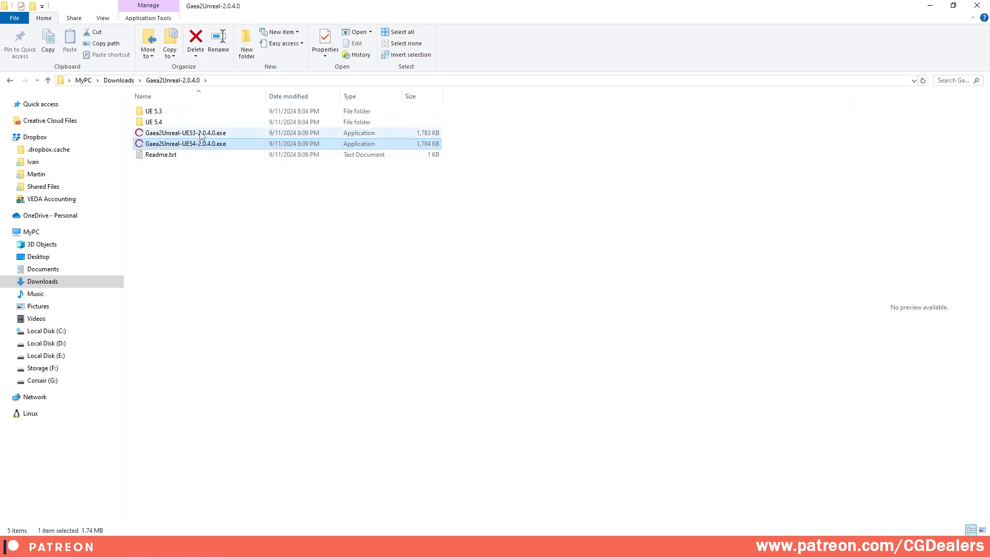
{"action": "mouse_move", "coordinate": [185, 132]}
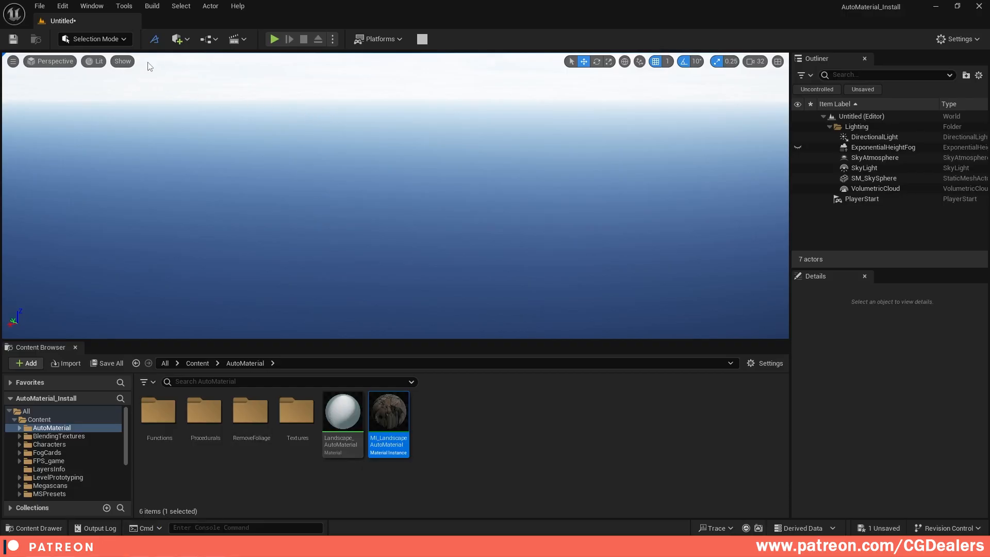
{"action": "left_click", "coordinate": [62, 6]}
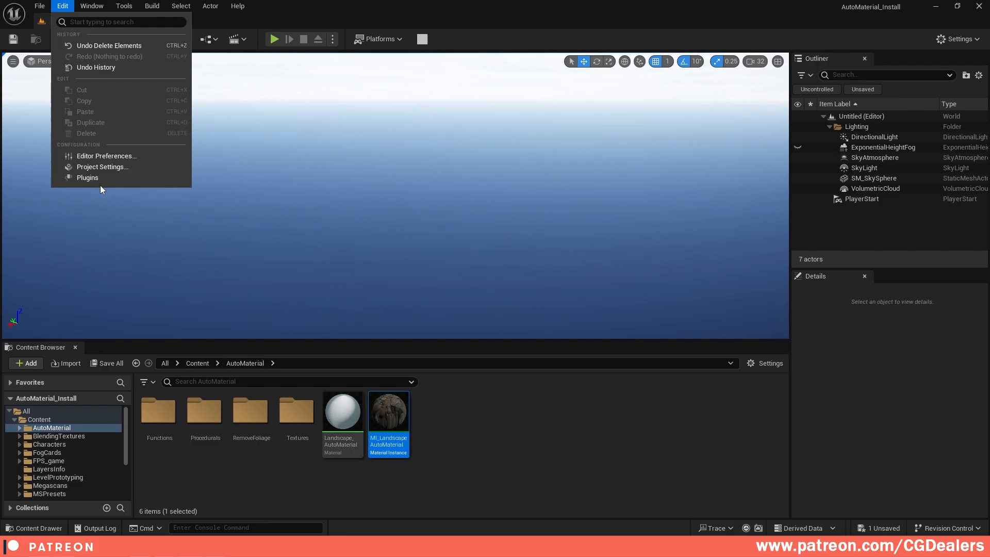
{"action": "left_click", "coordinate": [87, 178]}
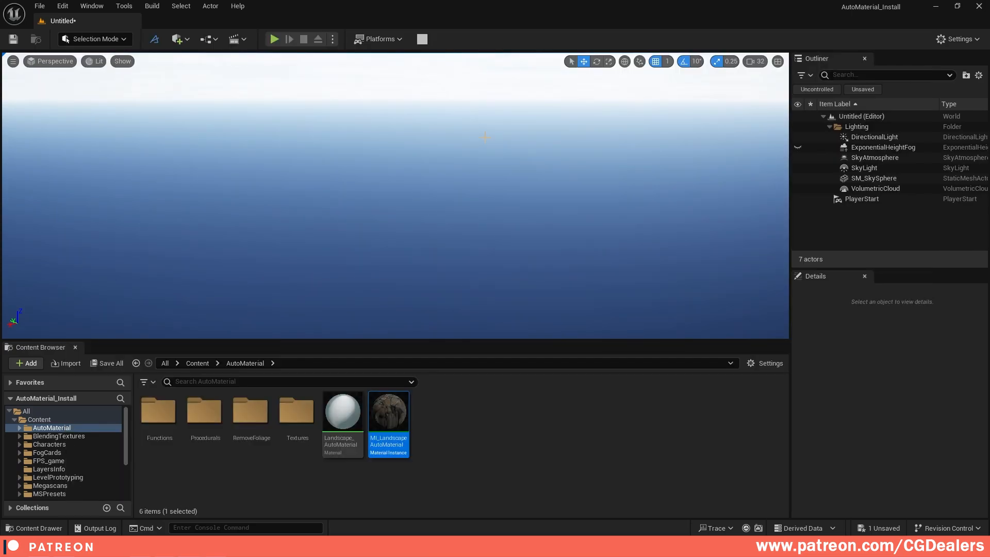
{"action": "mouse_move", "coordinate": [422, 39]}
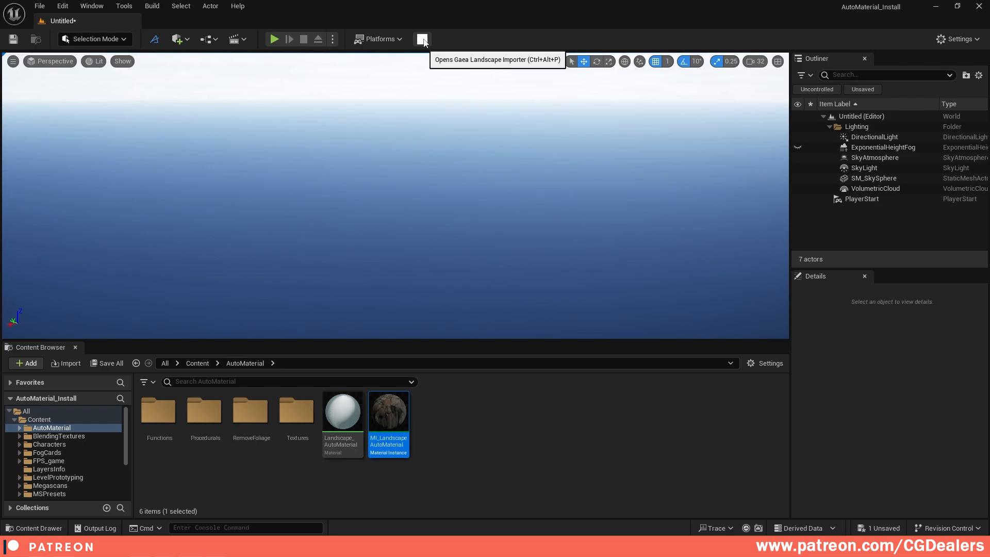
Open the Gaea Landscape Importer and assign MI_LandscapeAutoMaterial as landscape material
{"action": "left_click", "coordinate": [422, 38]}
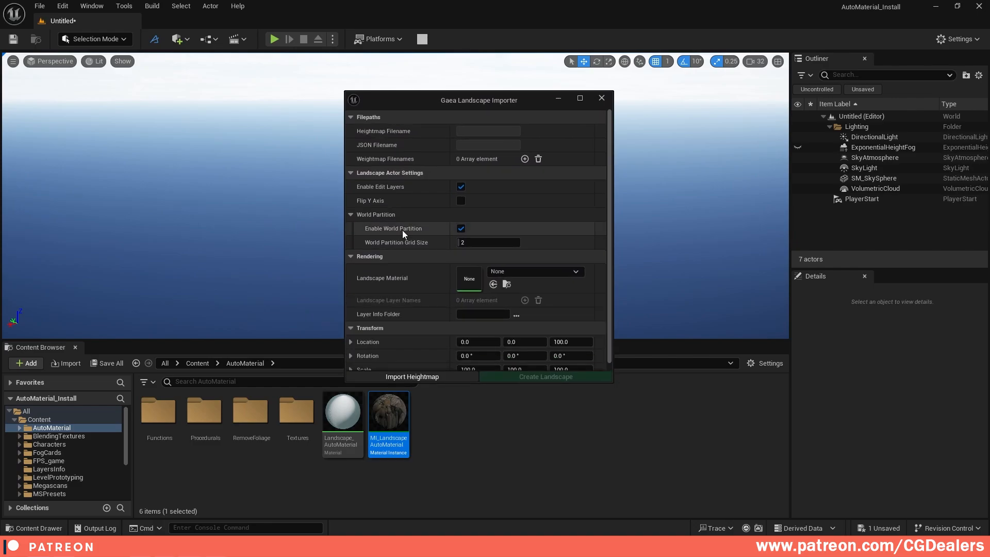
{"action": "mouse_move", "coordinate": [401, 256]}
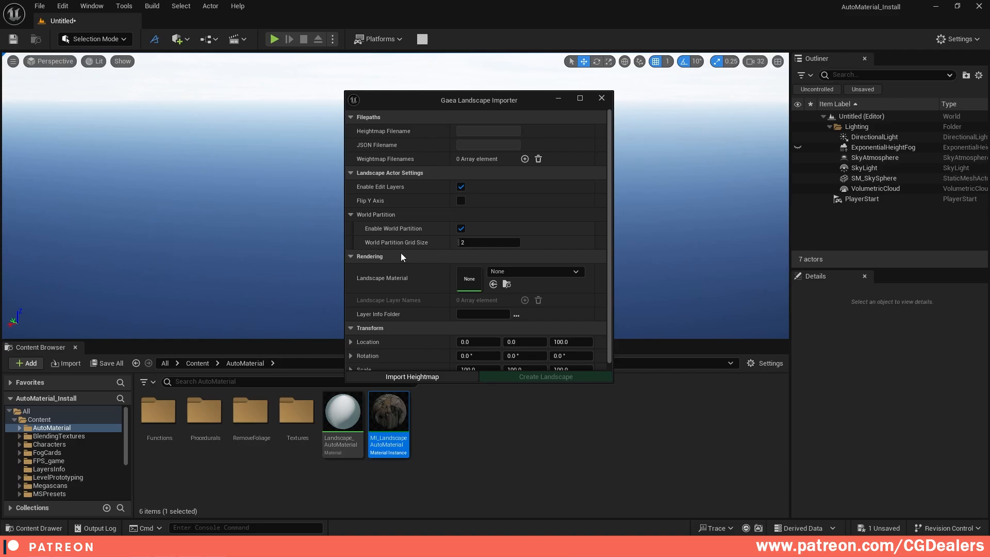
{"action": "mouse_move", "coordinate": [423, 243]}
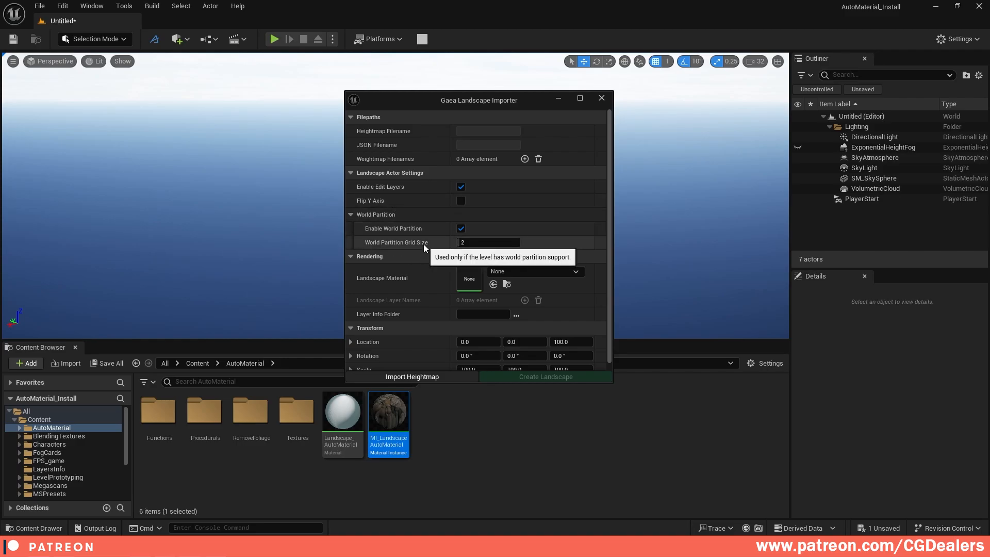
{"action": "mouse_move", "coordinate": [444, 230]}
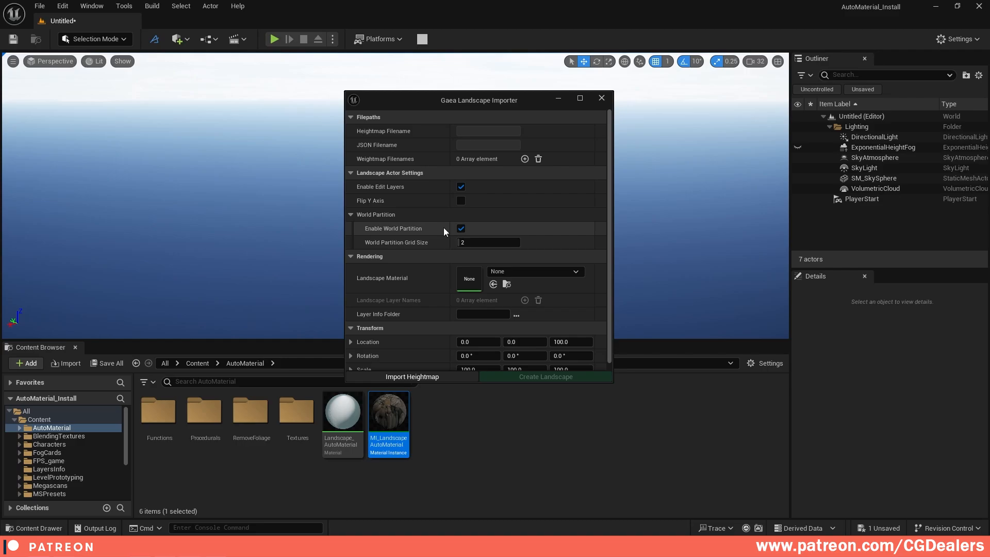
{"action": "mouse_move", "coordinate": [425, 220]}
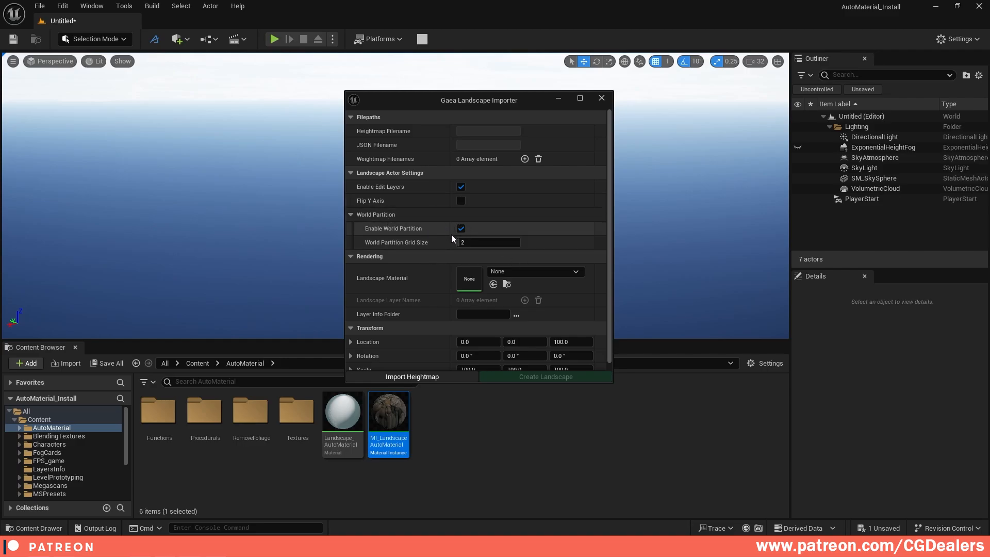
{"action": "left_click", "coordinate": [573, 272]}
{"action": "type", "text": "auto"}
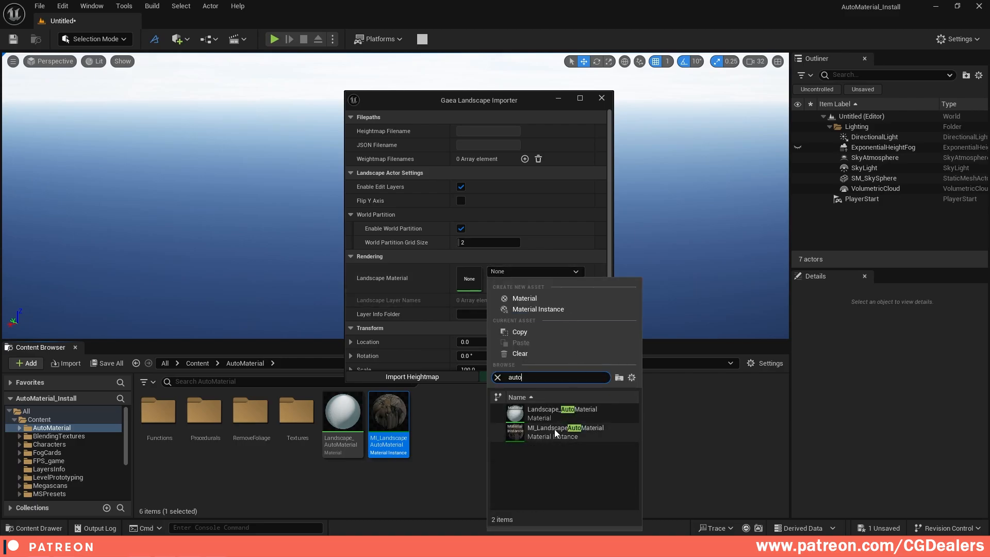
{"action": "left_click", "coordinate": [565, 432]}
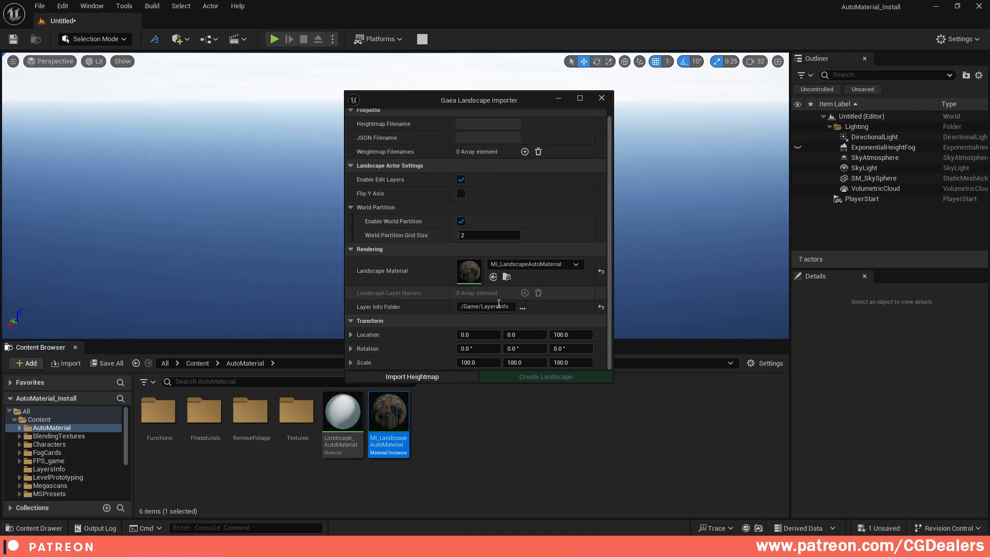
{"action": "mouse_move", "coordinate": [411, 376]}
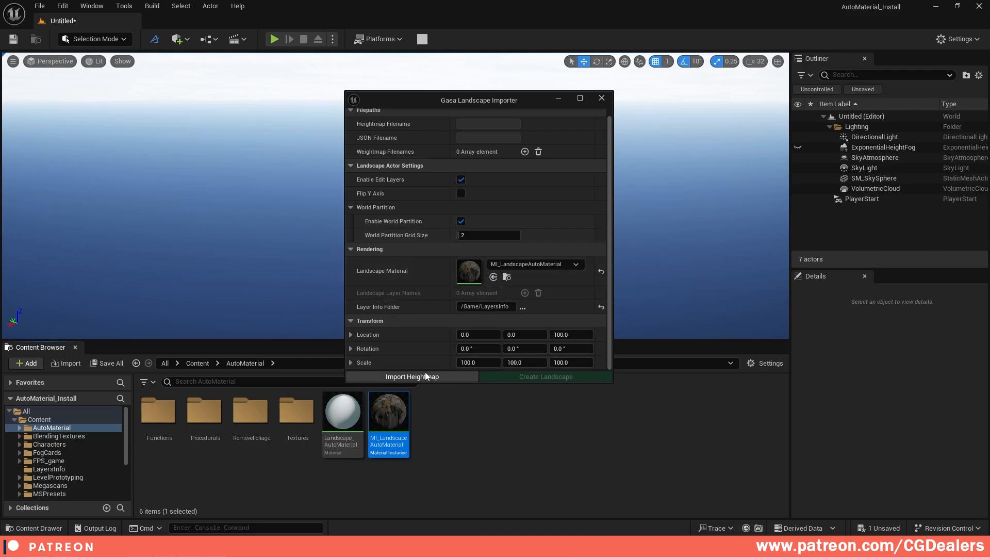
{"action": "mouse_move", "coordinate": [394, 379]}
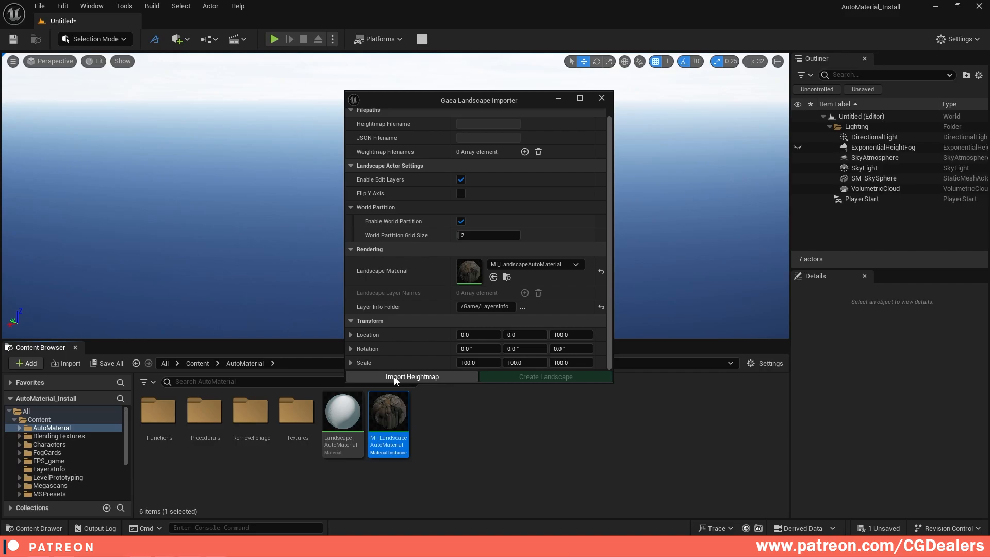
Import H_Erosion2_Out.r16 from Desktop\Gaea as the heightmap
{"action": "left_click", "coordinate": [410, 376]}
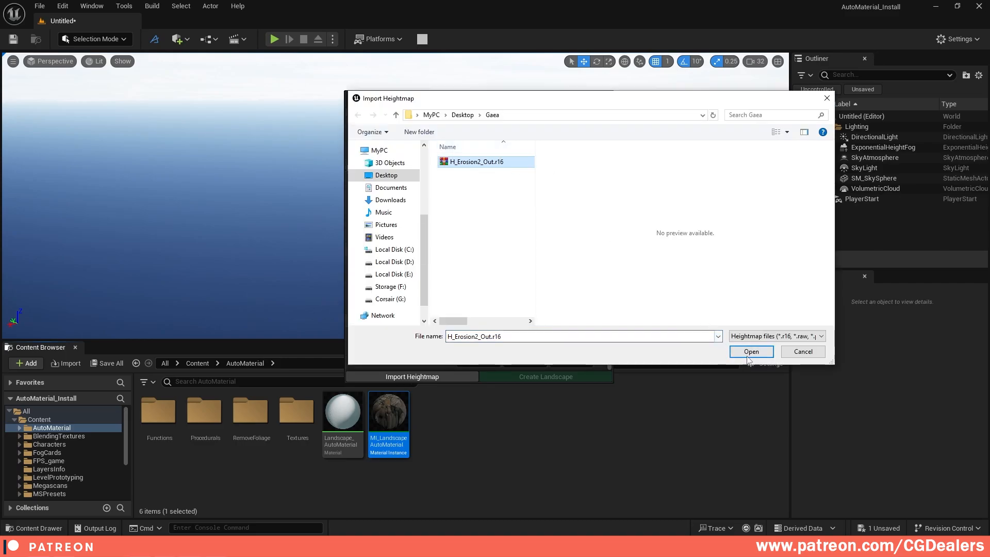
{"action": "left_click", "coordinate": [750, 352]}
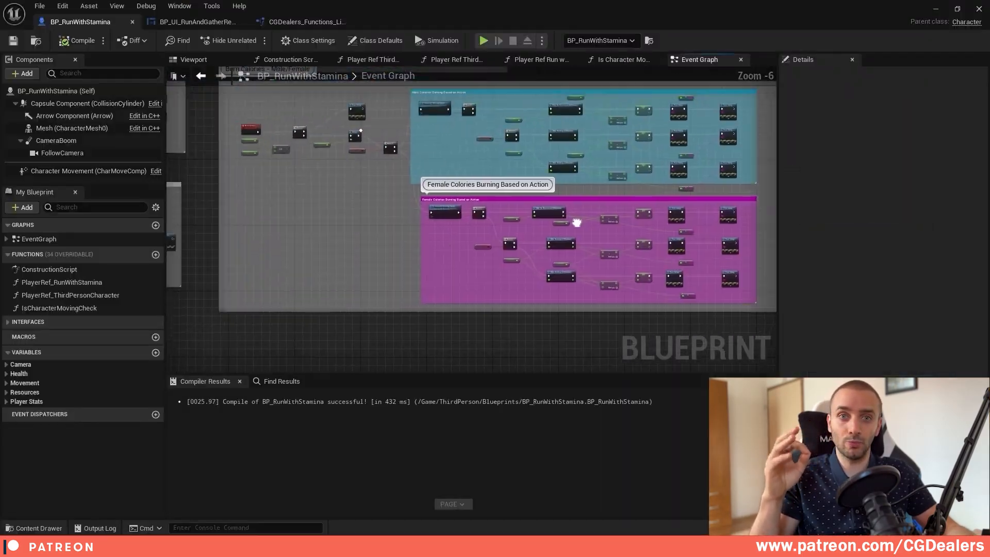
{"action": "left_click", "coordinate": [483, 40]}
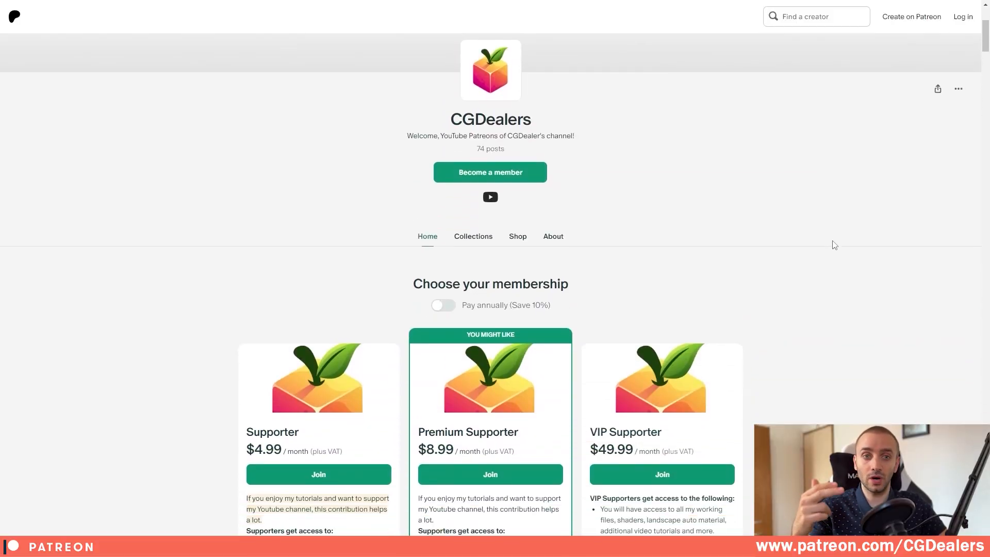
{"action": "scroll", "scroll_direction": "down", "scroll_amount": 3}
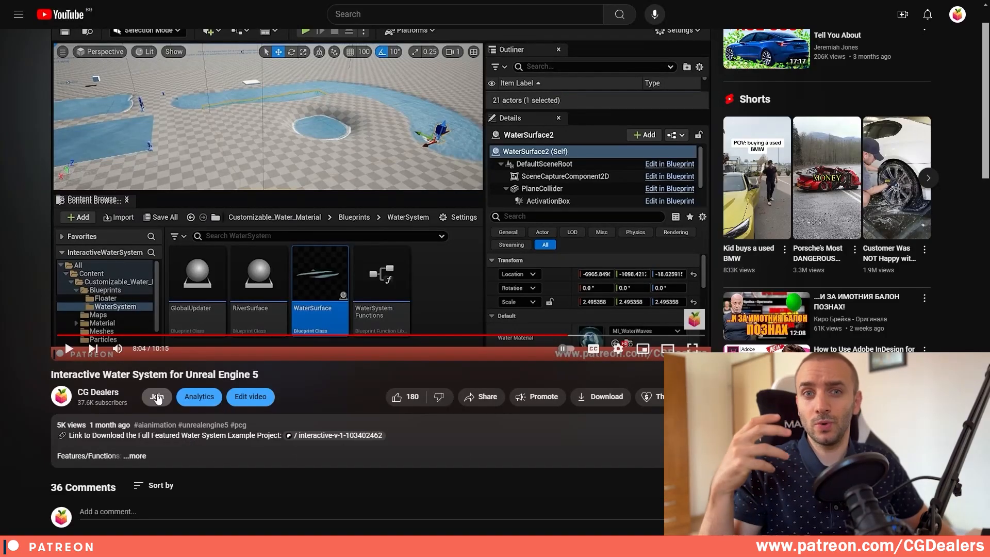
{"action": "left_click", "coordinate": [156, 397]}
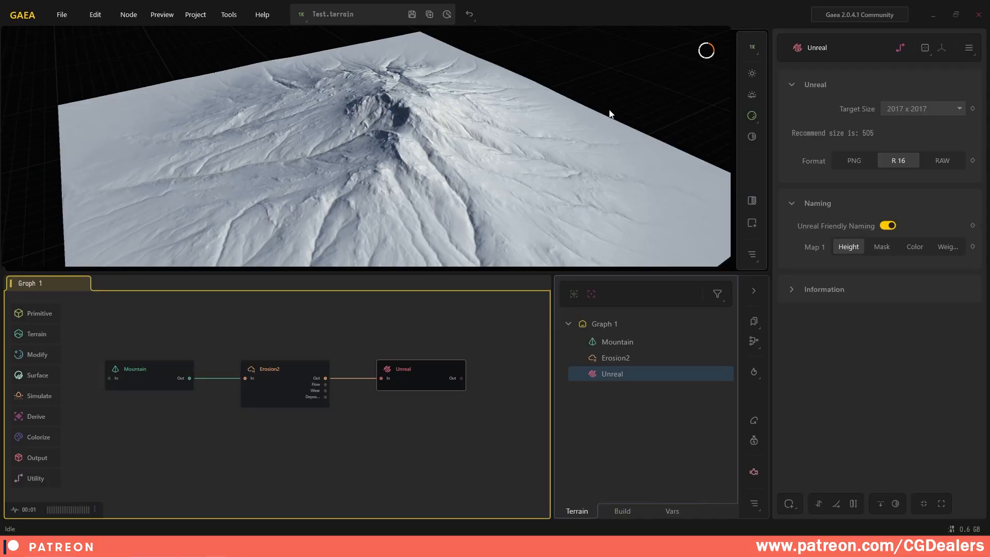
Rebuild the terrain export and dismiss the build console
{"action": "left_click", "coordinate": [616, 342]}
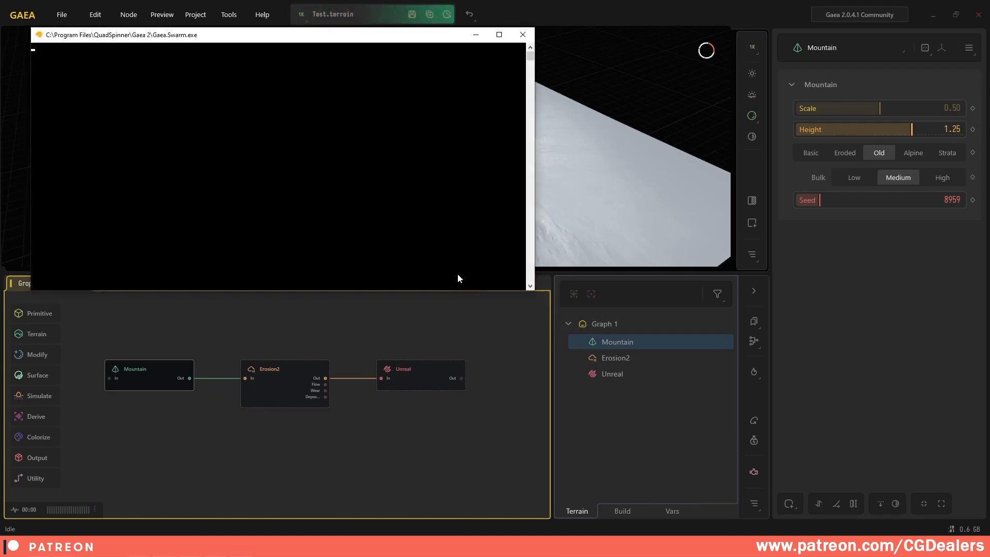
{"action": "left_click", "coordinate": [522, 34]}
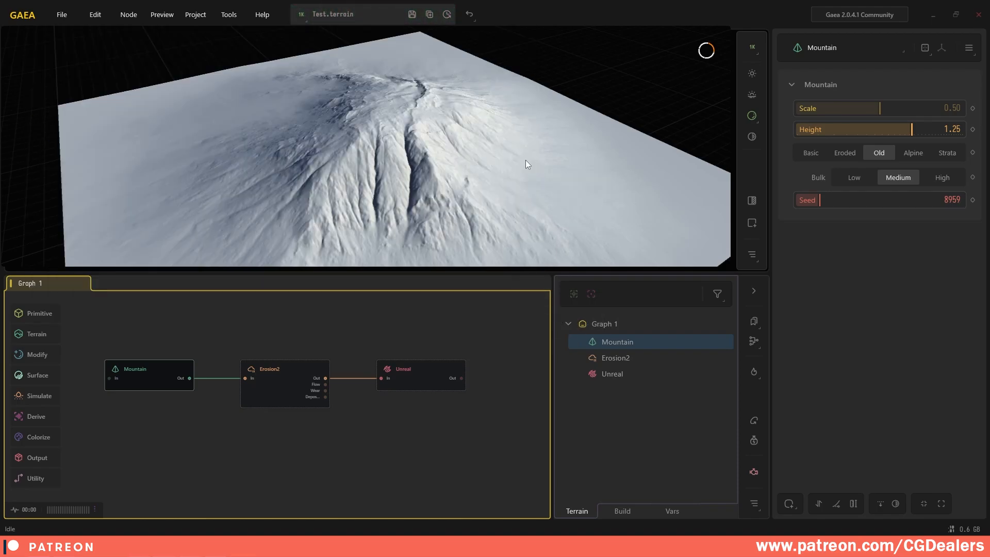
{"action": "mouse_move", "coordinate": [234, 366]}
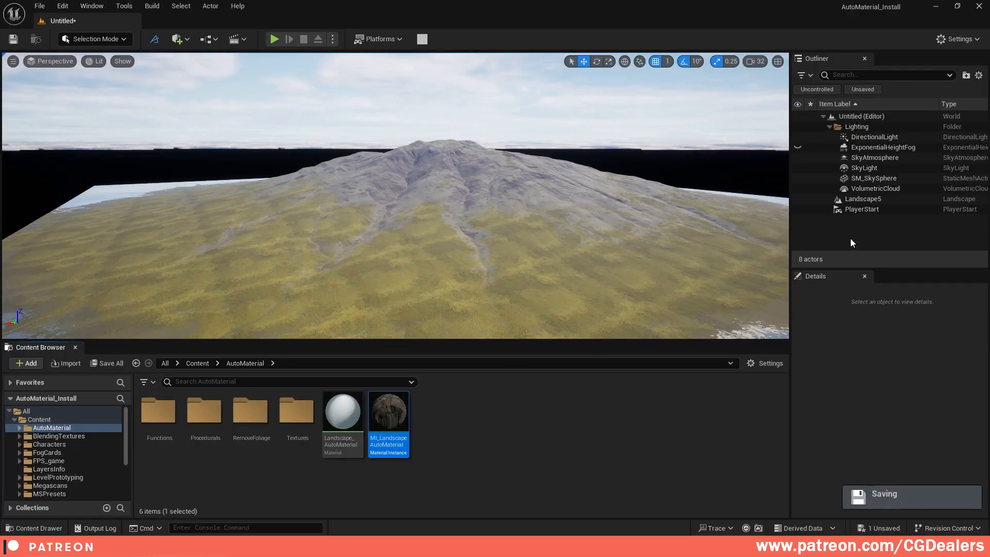
Select Landscape5 and run Refresh Landscape in Place
{"action": "left_click", "coordinate": [863, 199]}
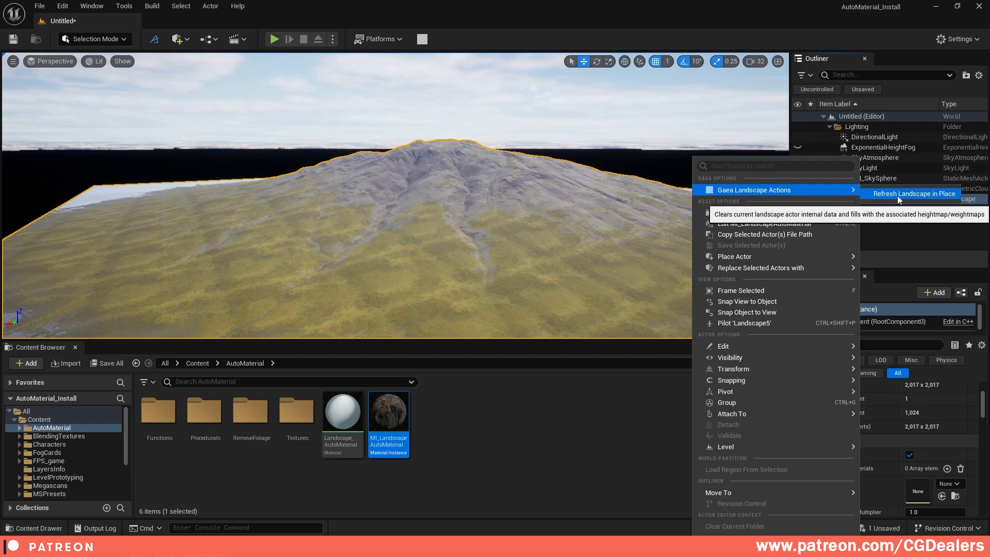
{"action": "left_click", "coordinate": [912, 193]}
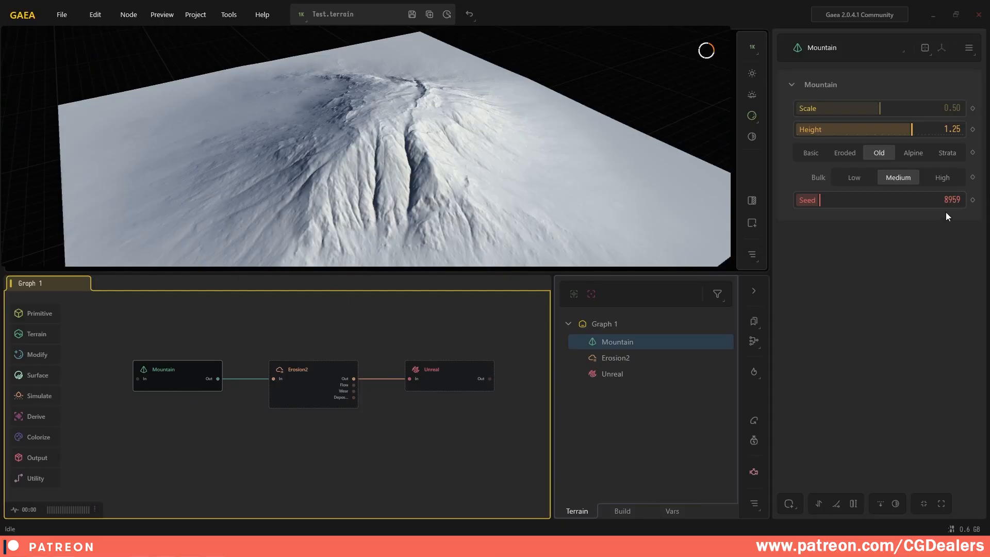
{"action": "left_click", "coordinate": [880, 199]}
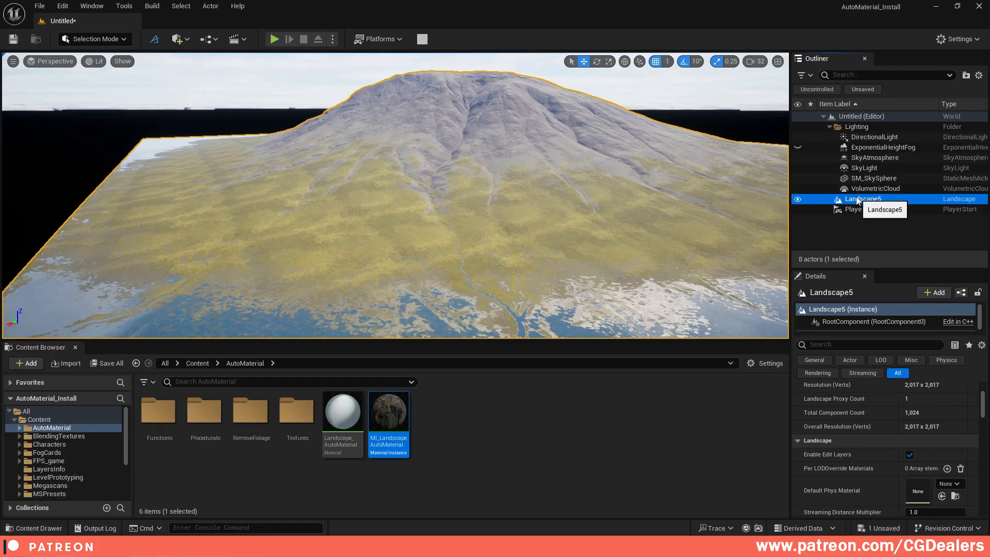
{"action": "mouse_move", "coordinate": [902, 195]}
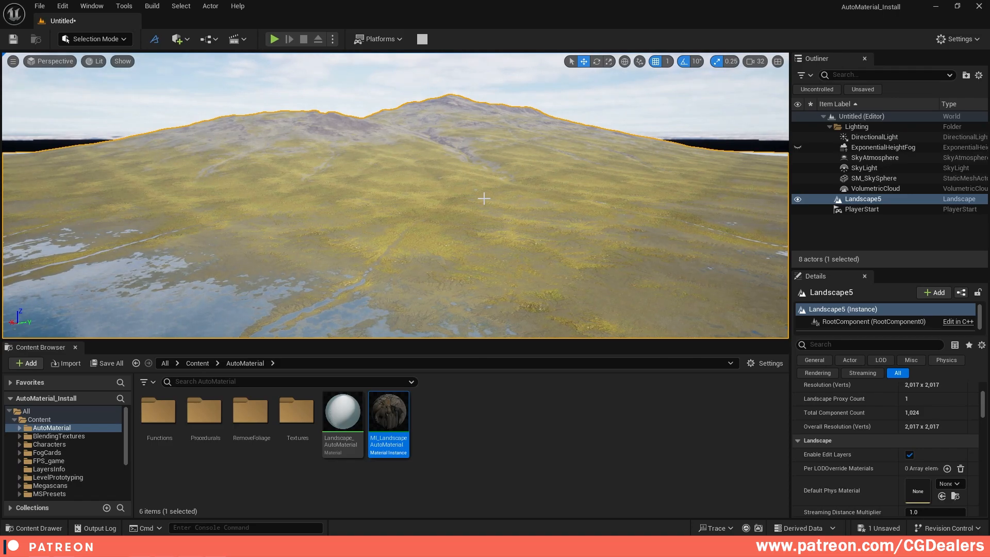
Show the mountain landscape viewport fullscreen with F11
{"action": "key", "text": "F11"}
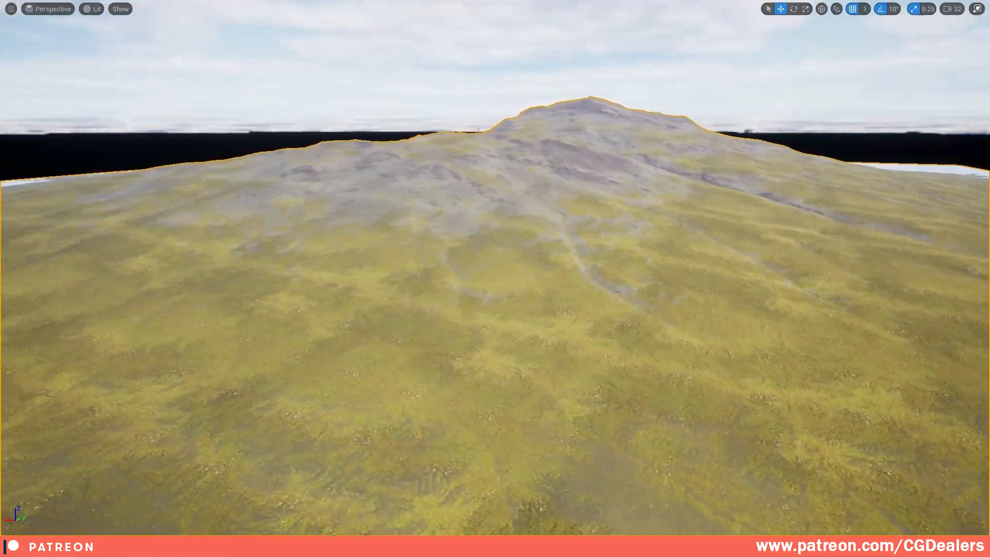